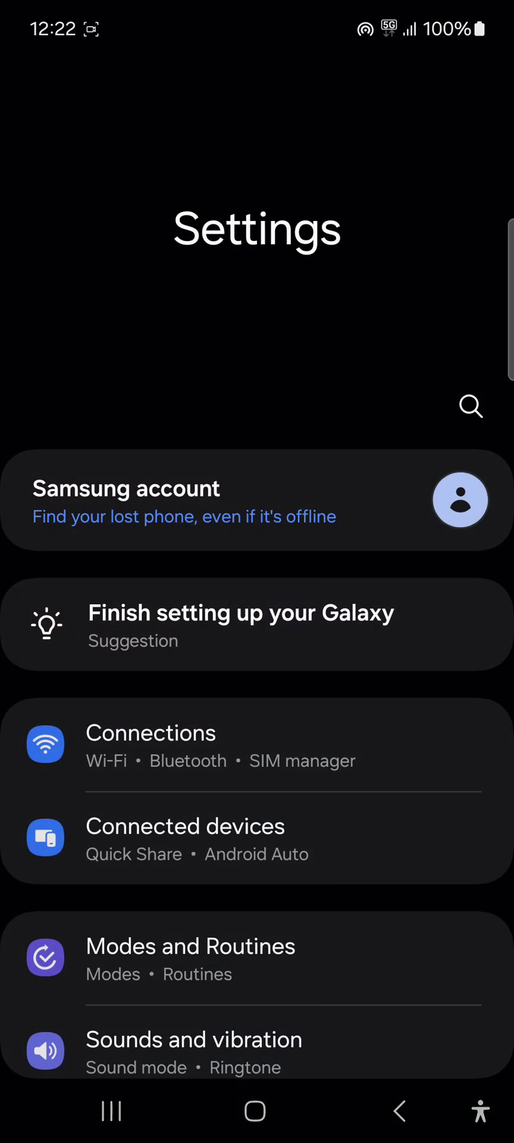
# Step: Navigate to Connections and then into the Mobile networks page
pyautogui.click(150, 732)
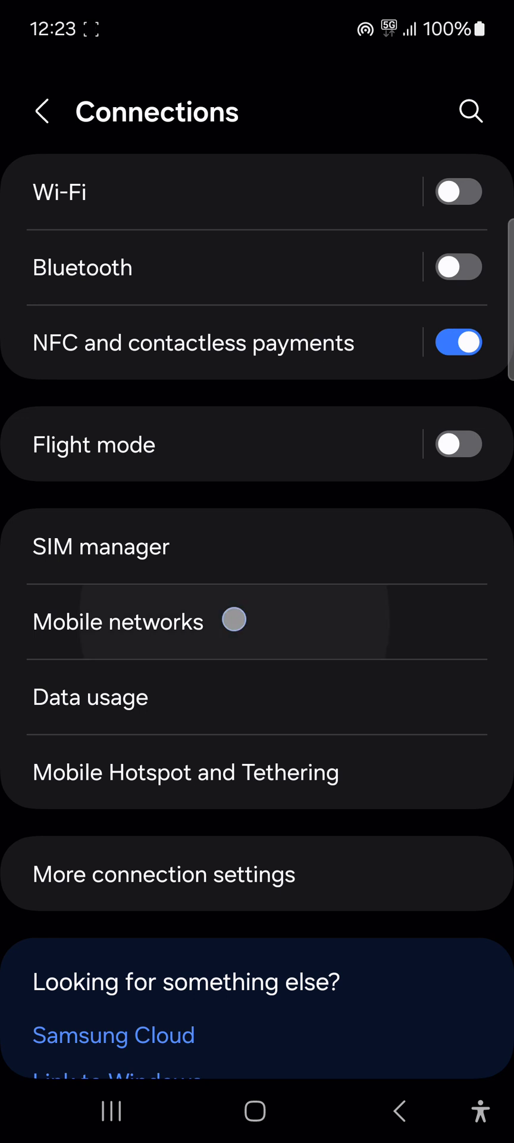
pyautogui.click(118, 621)
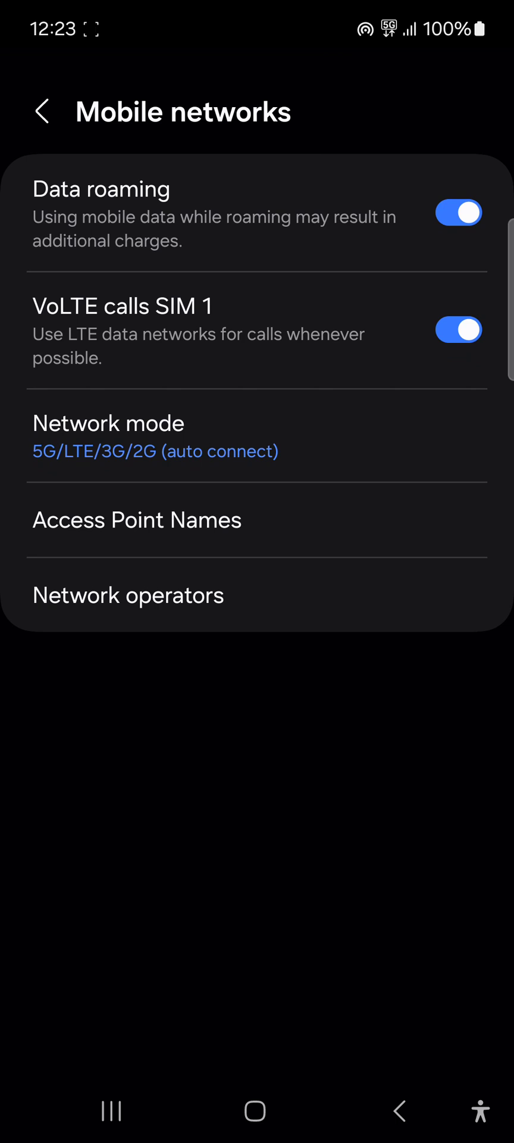
# Step: Show the Access Point Names list for the mobile network
pyautogui.click(136, 521)
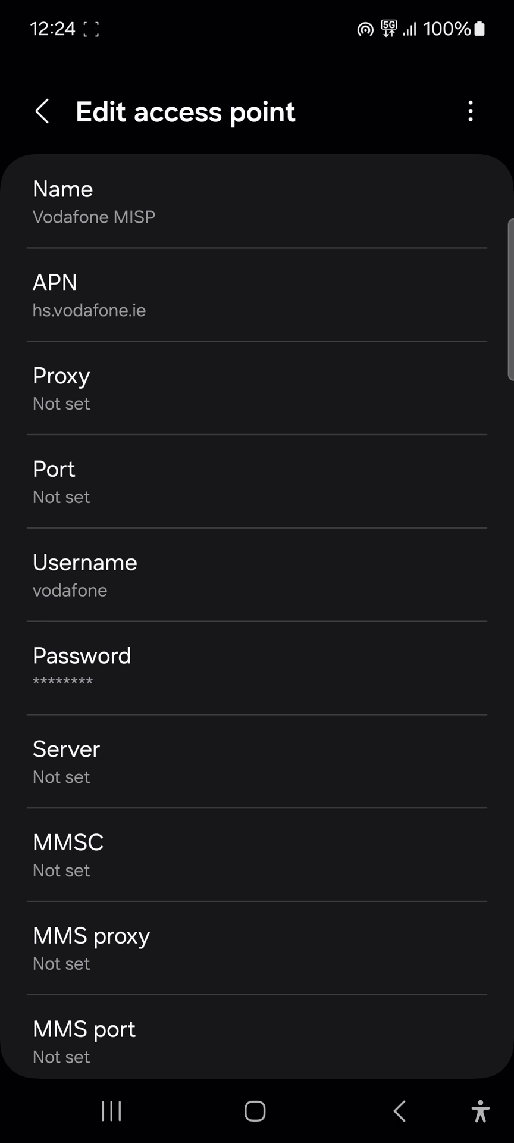
# Step: Delete the Vodafone MISP, Vodafone MMS, XCAP and ims access points, leaving only Vodafone Live!
pyautogui.click(41, 112)
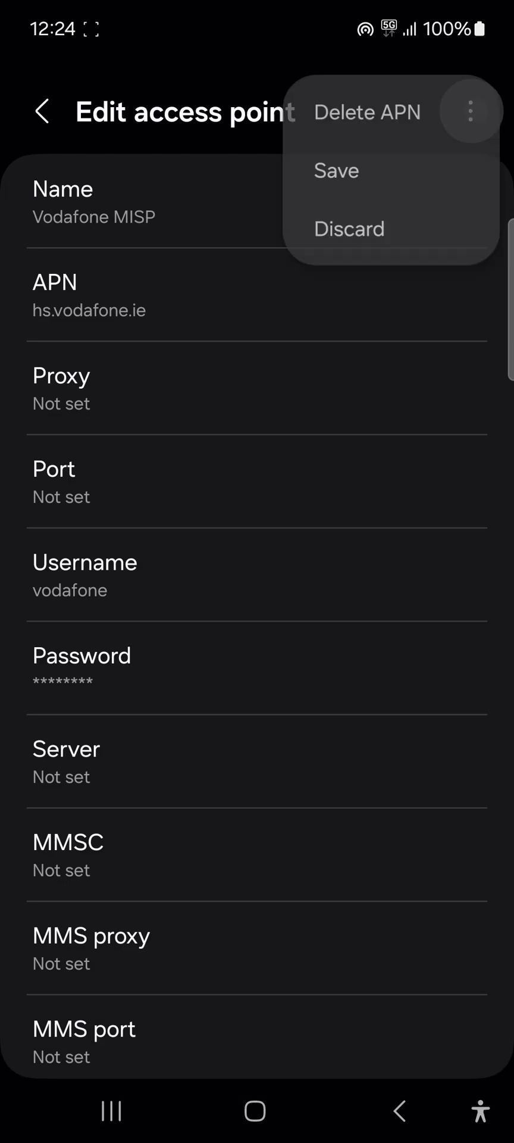
pyautogui.click(350, 229)
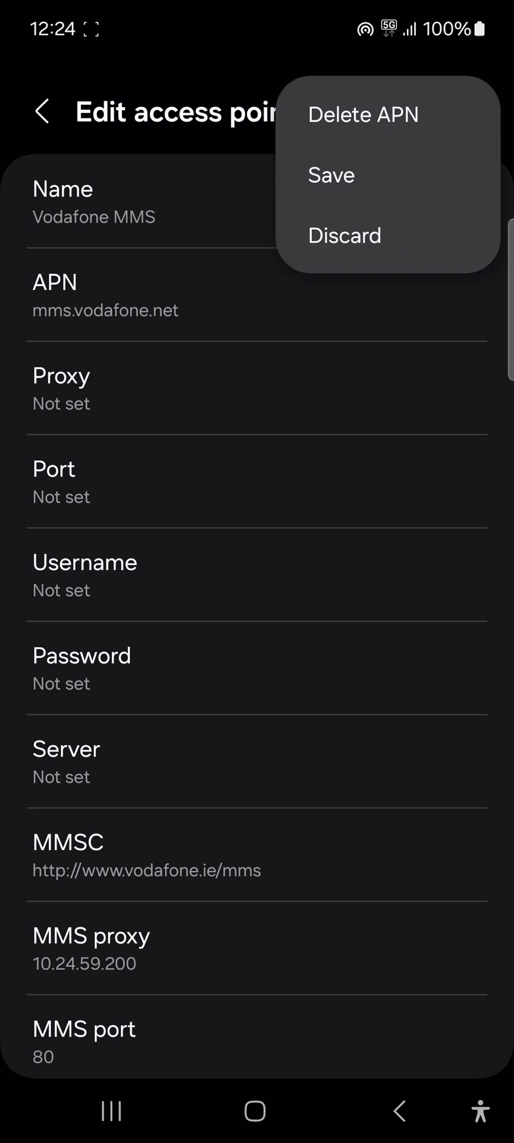
pyautogui.click(344, 235)
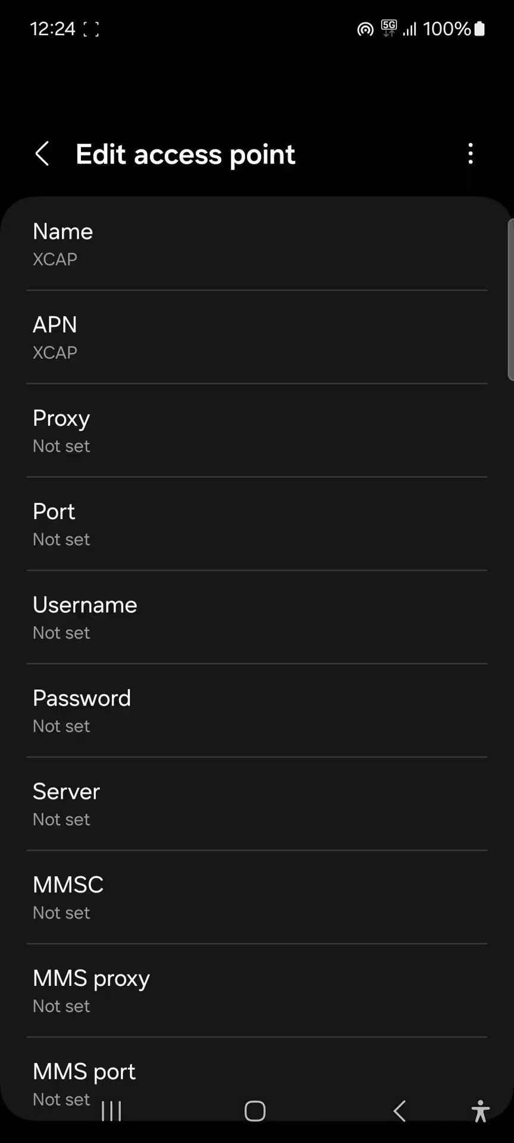
pyautogui.click(470, 153)
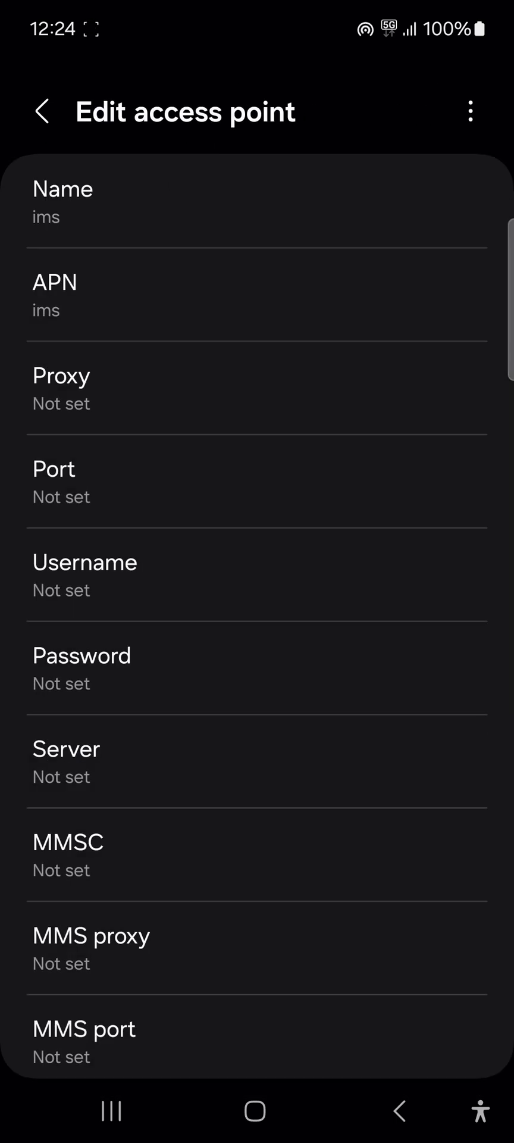
pyautogui.click(470, 112)
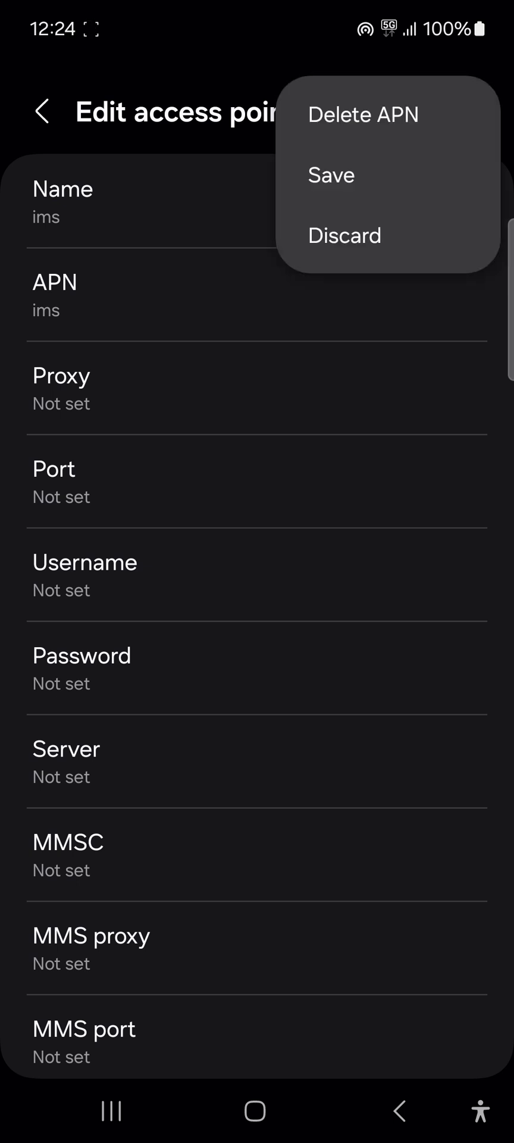
pyautogui.click(344, 235)
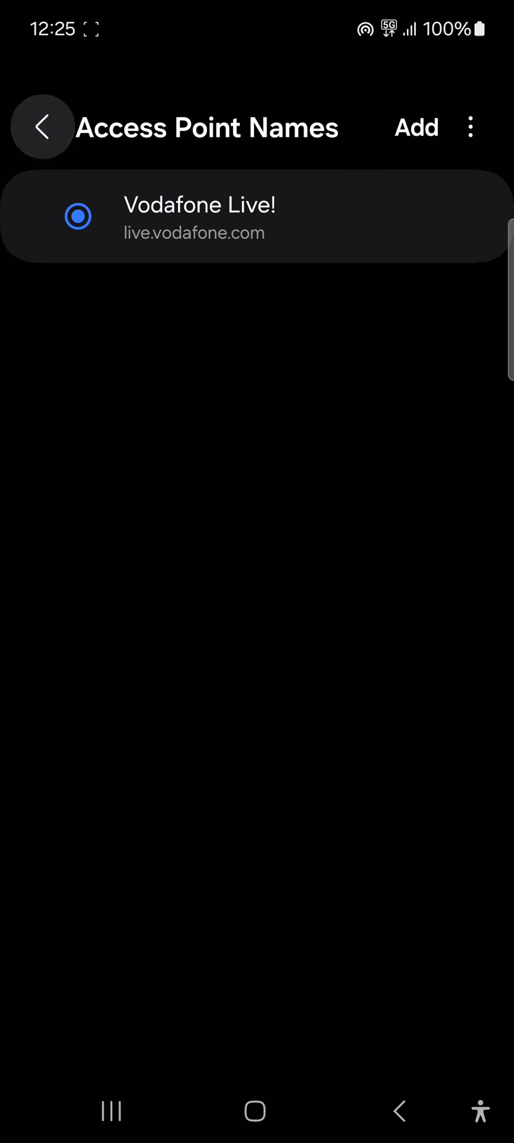
# Step: Return through Mobile networks to the Connections page
pyautogui.click(42, 127)
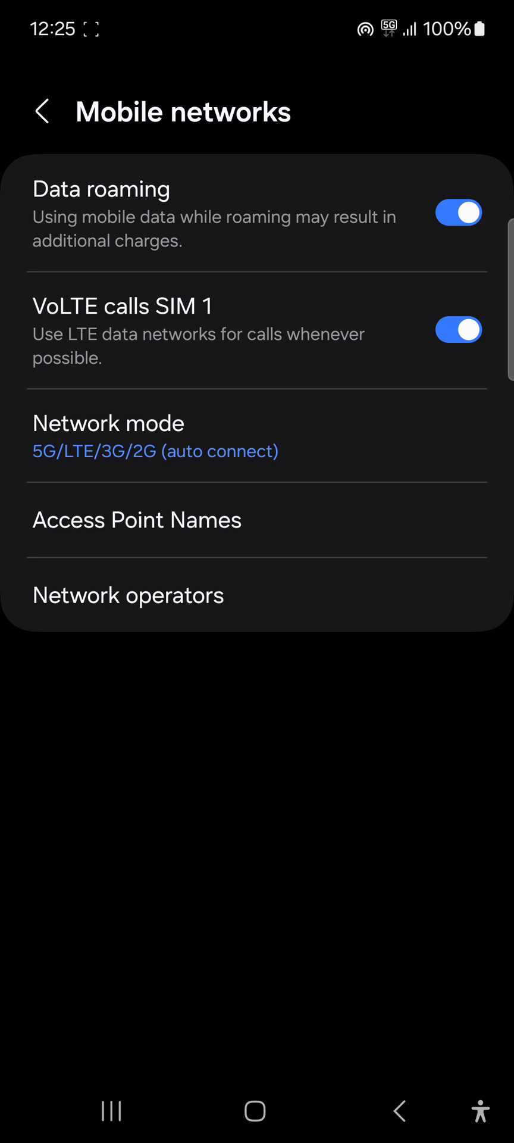
pyautogui.click(43, 112)
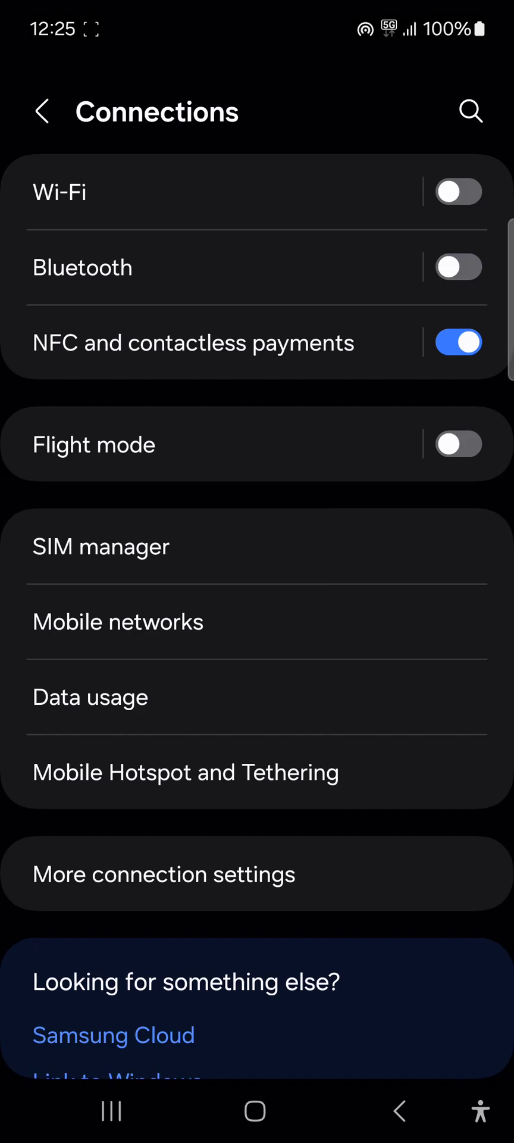